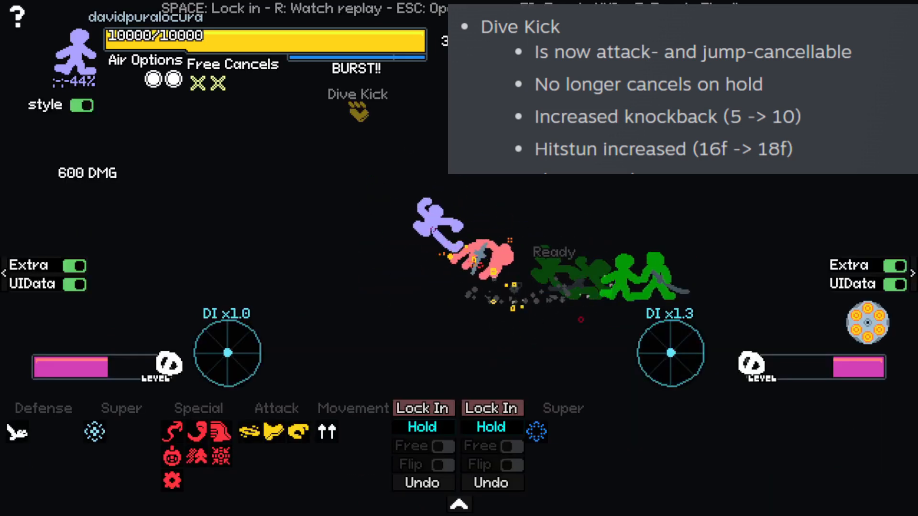
{"action": "mouse_move", "coordinate": [295, 437]}
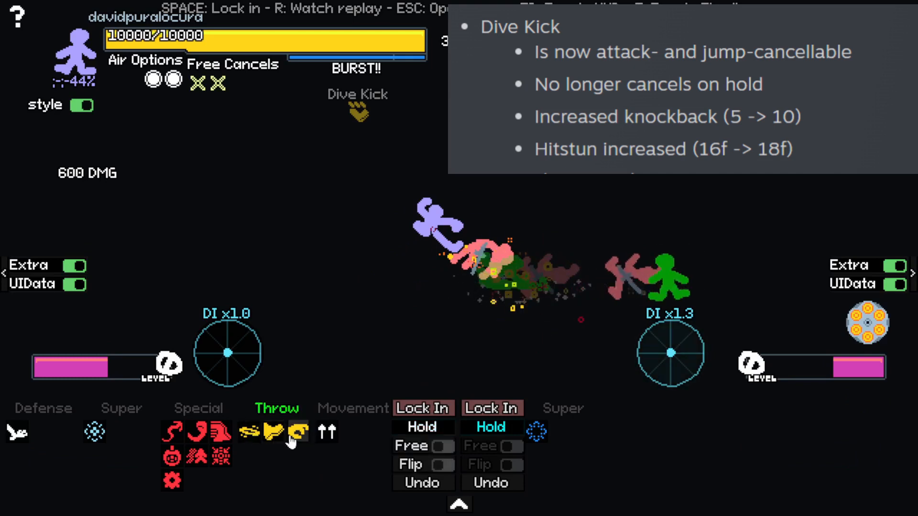
Step: Switch to the Cowboy match replay and take it over (E) to showcase Nun Chuk
{"action": "left_click", "coordinate": [271, 432]}
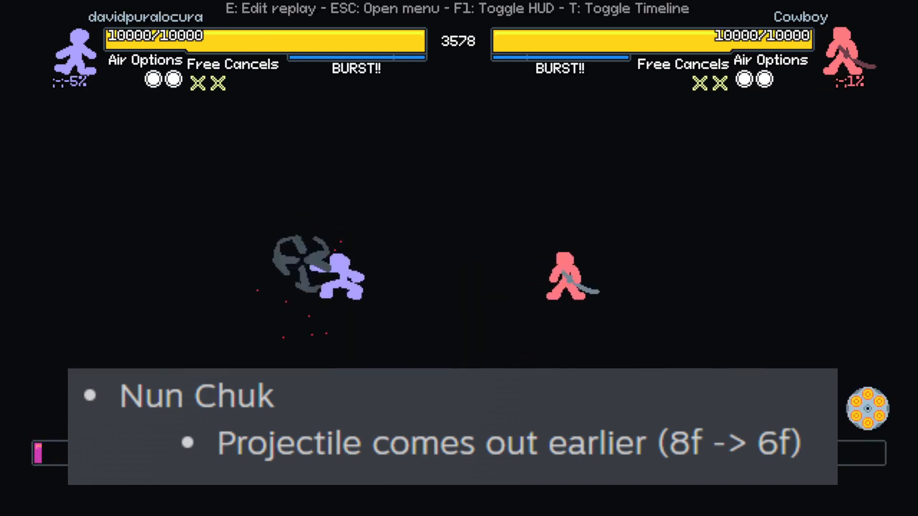
{"action": "key", "text": "e"}
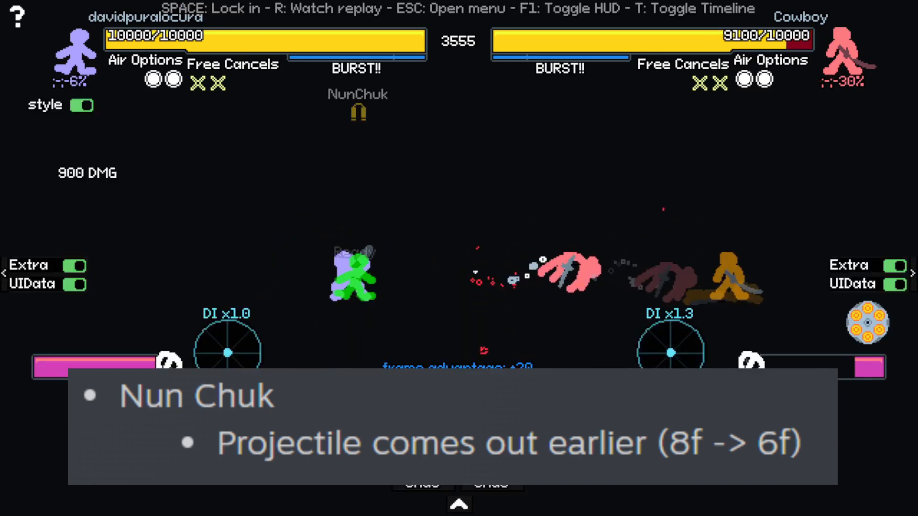